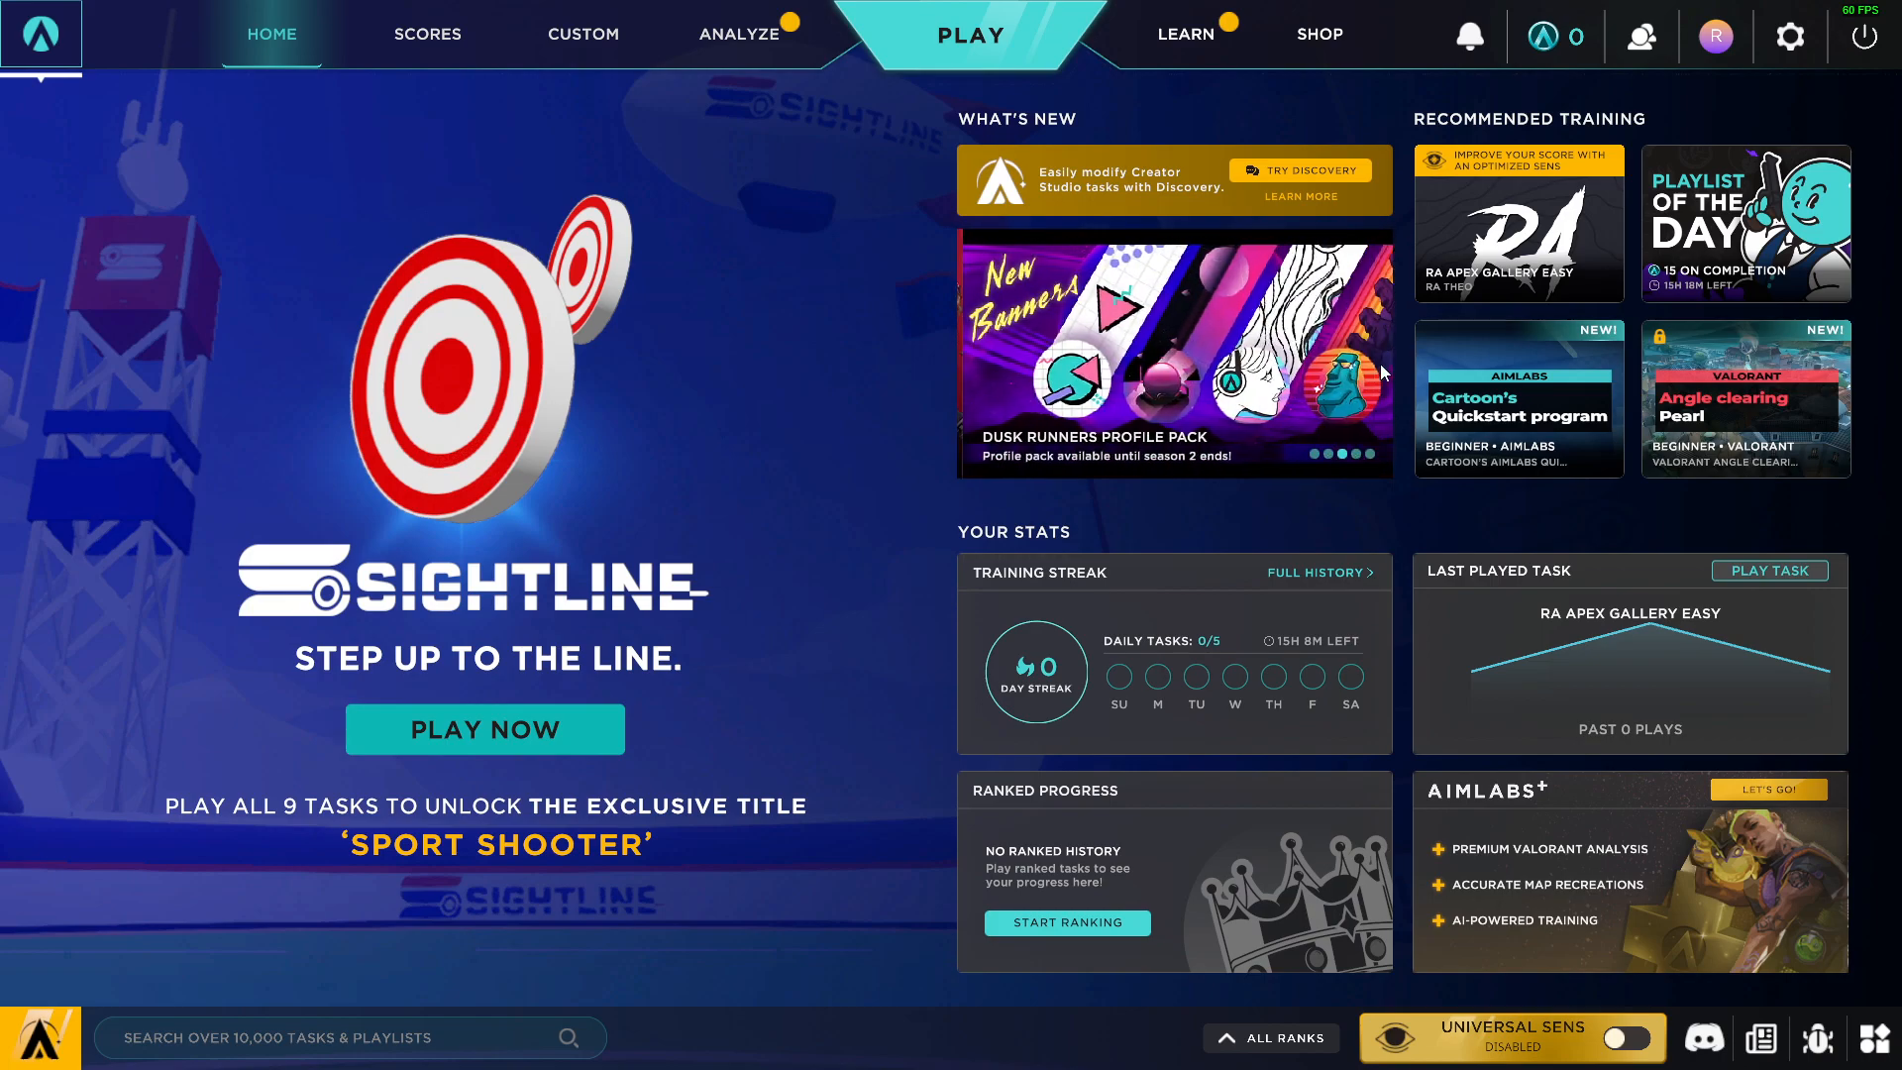
mouse_move(1515, 398)
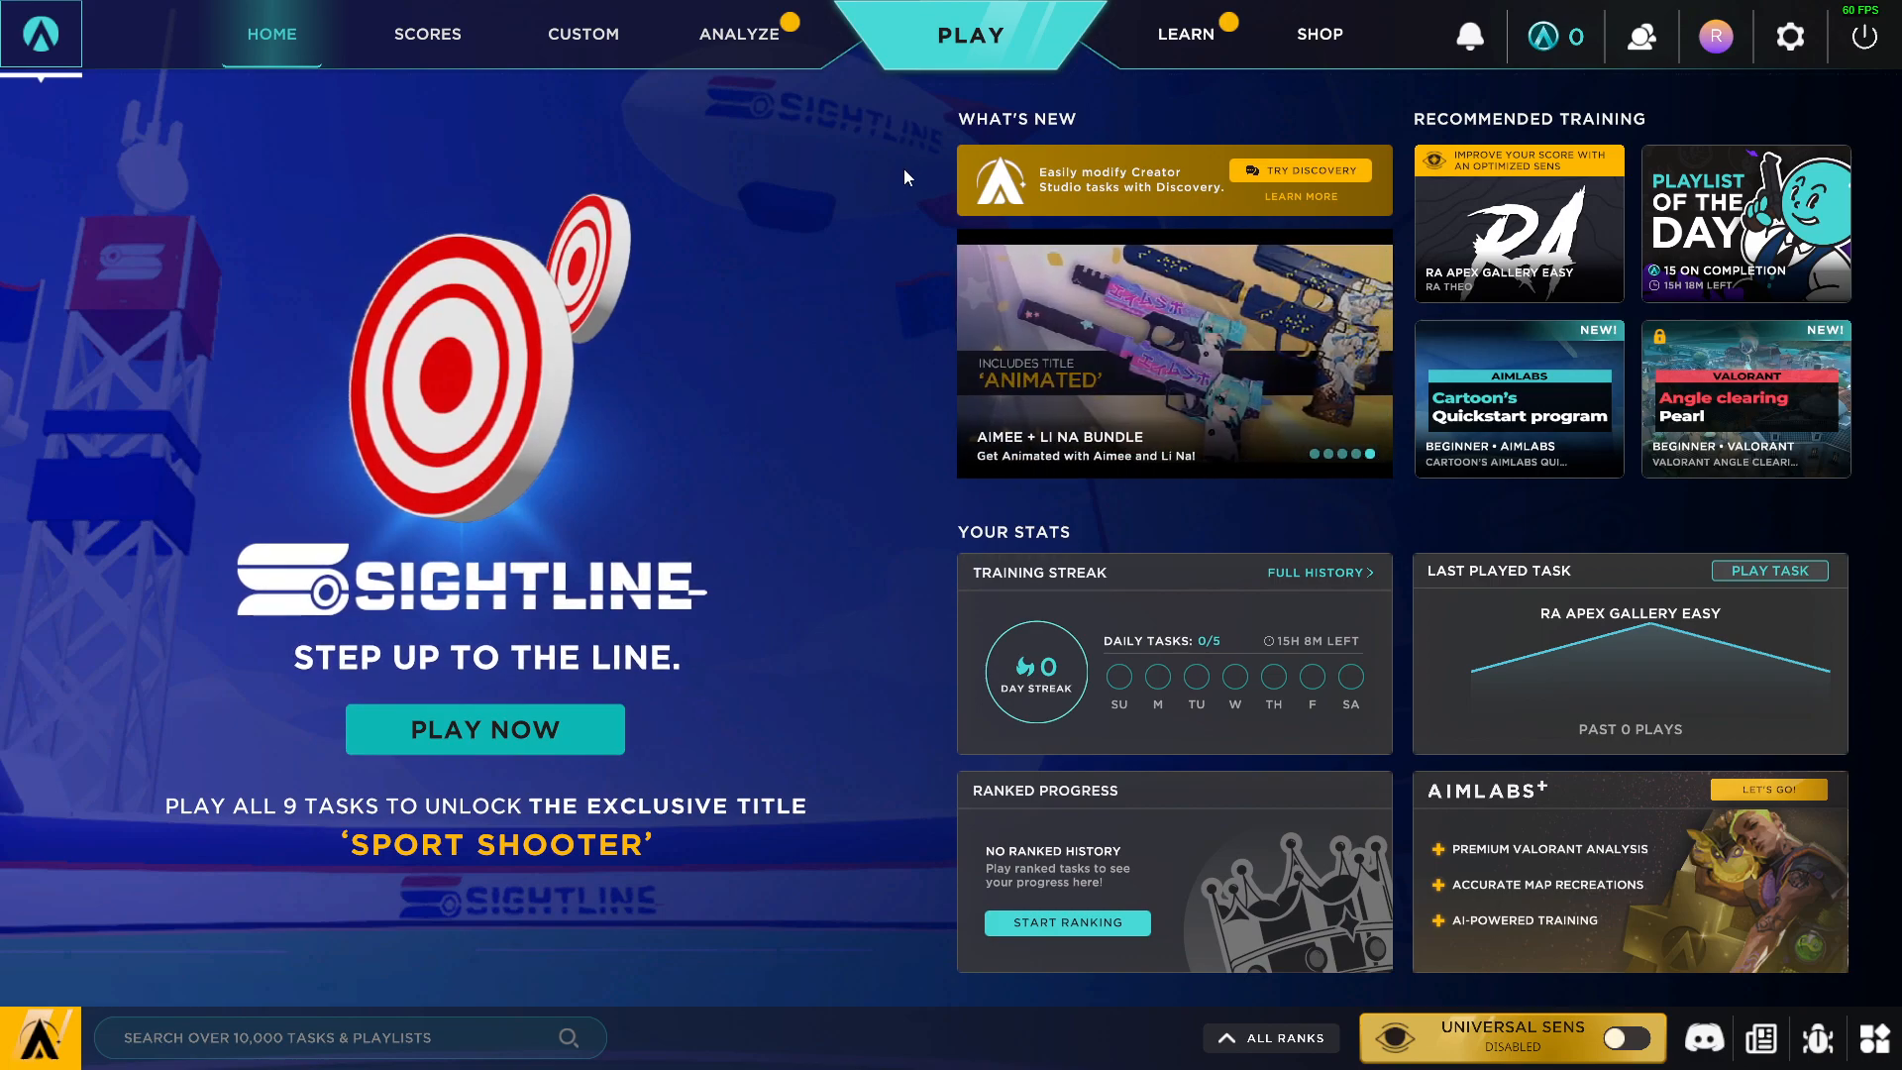
mouse_move(1784, 40)
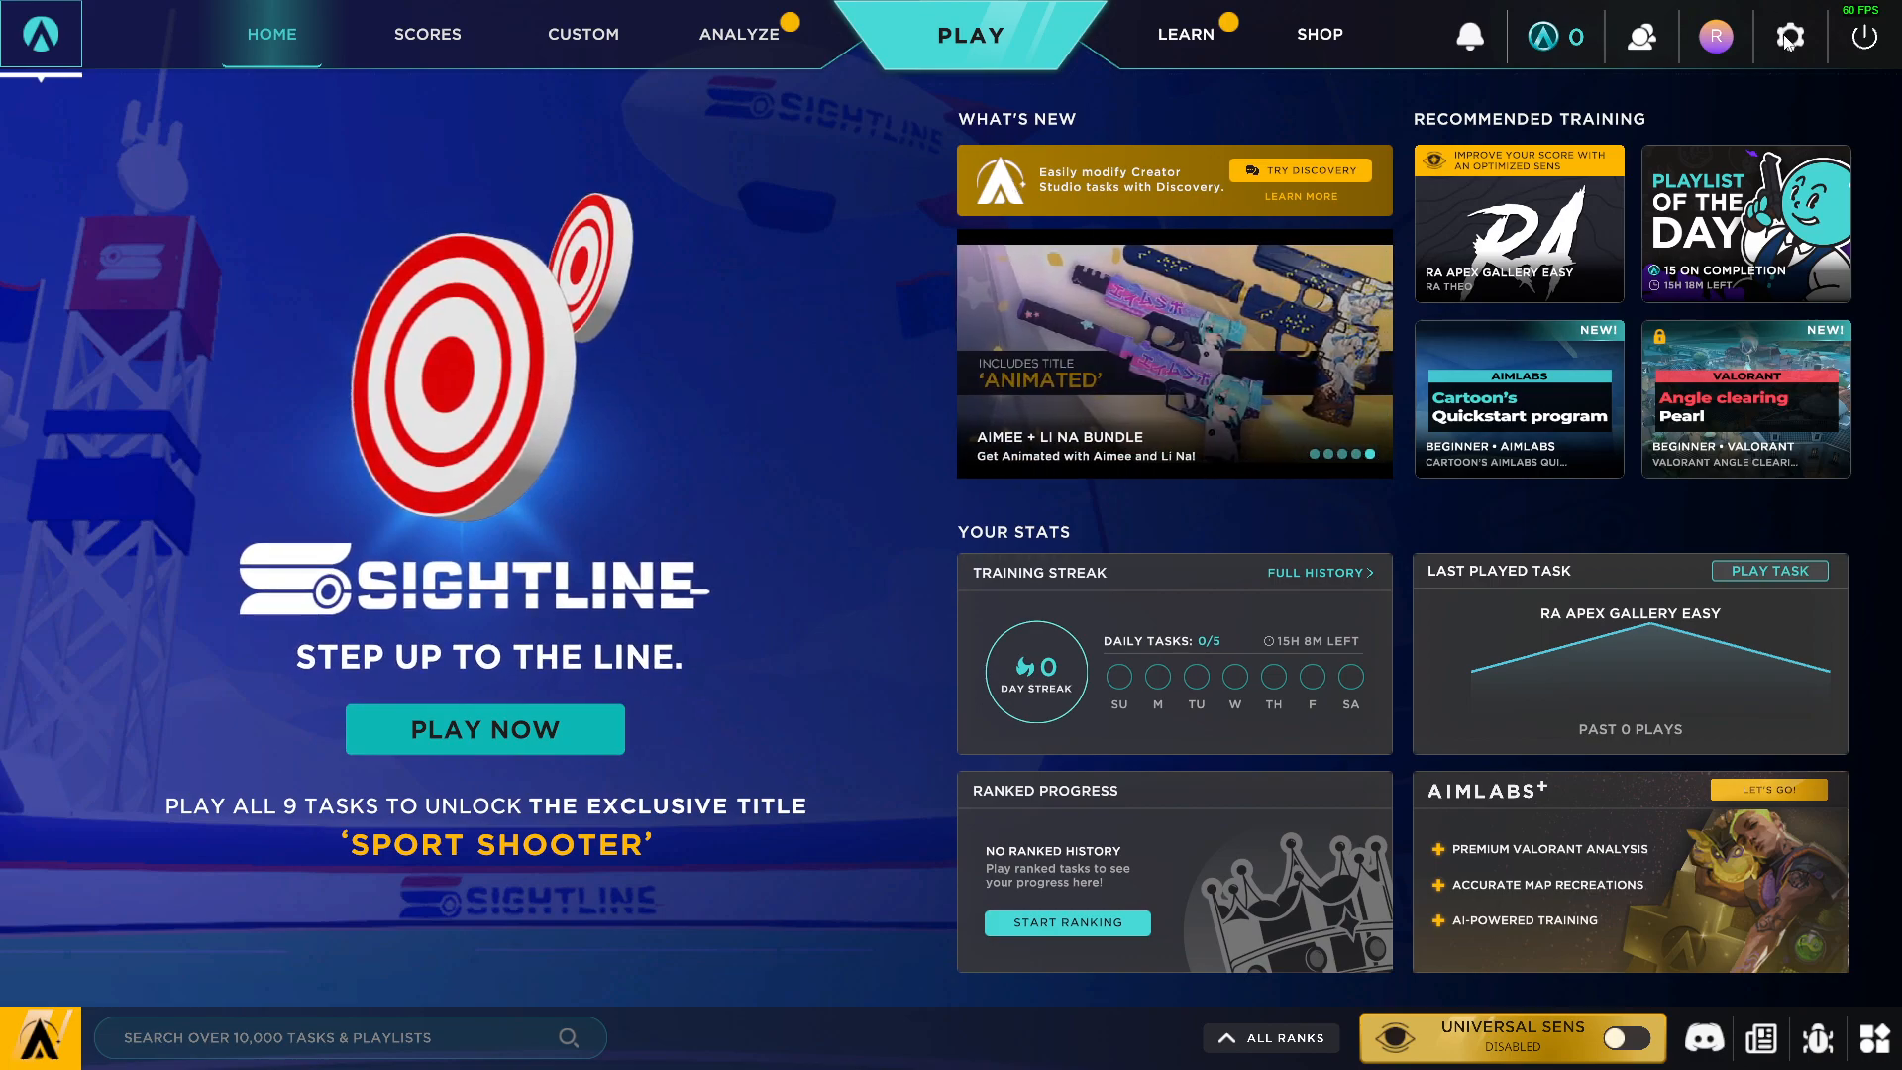
- Open Aim Lab's settings from the gear icon, landing on the crosshair page
click(1789, 34)
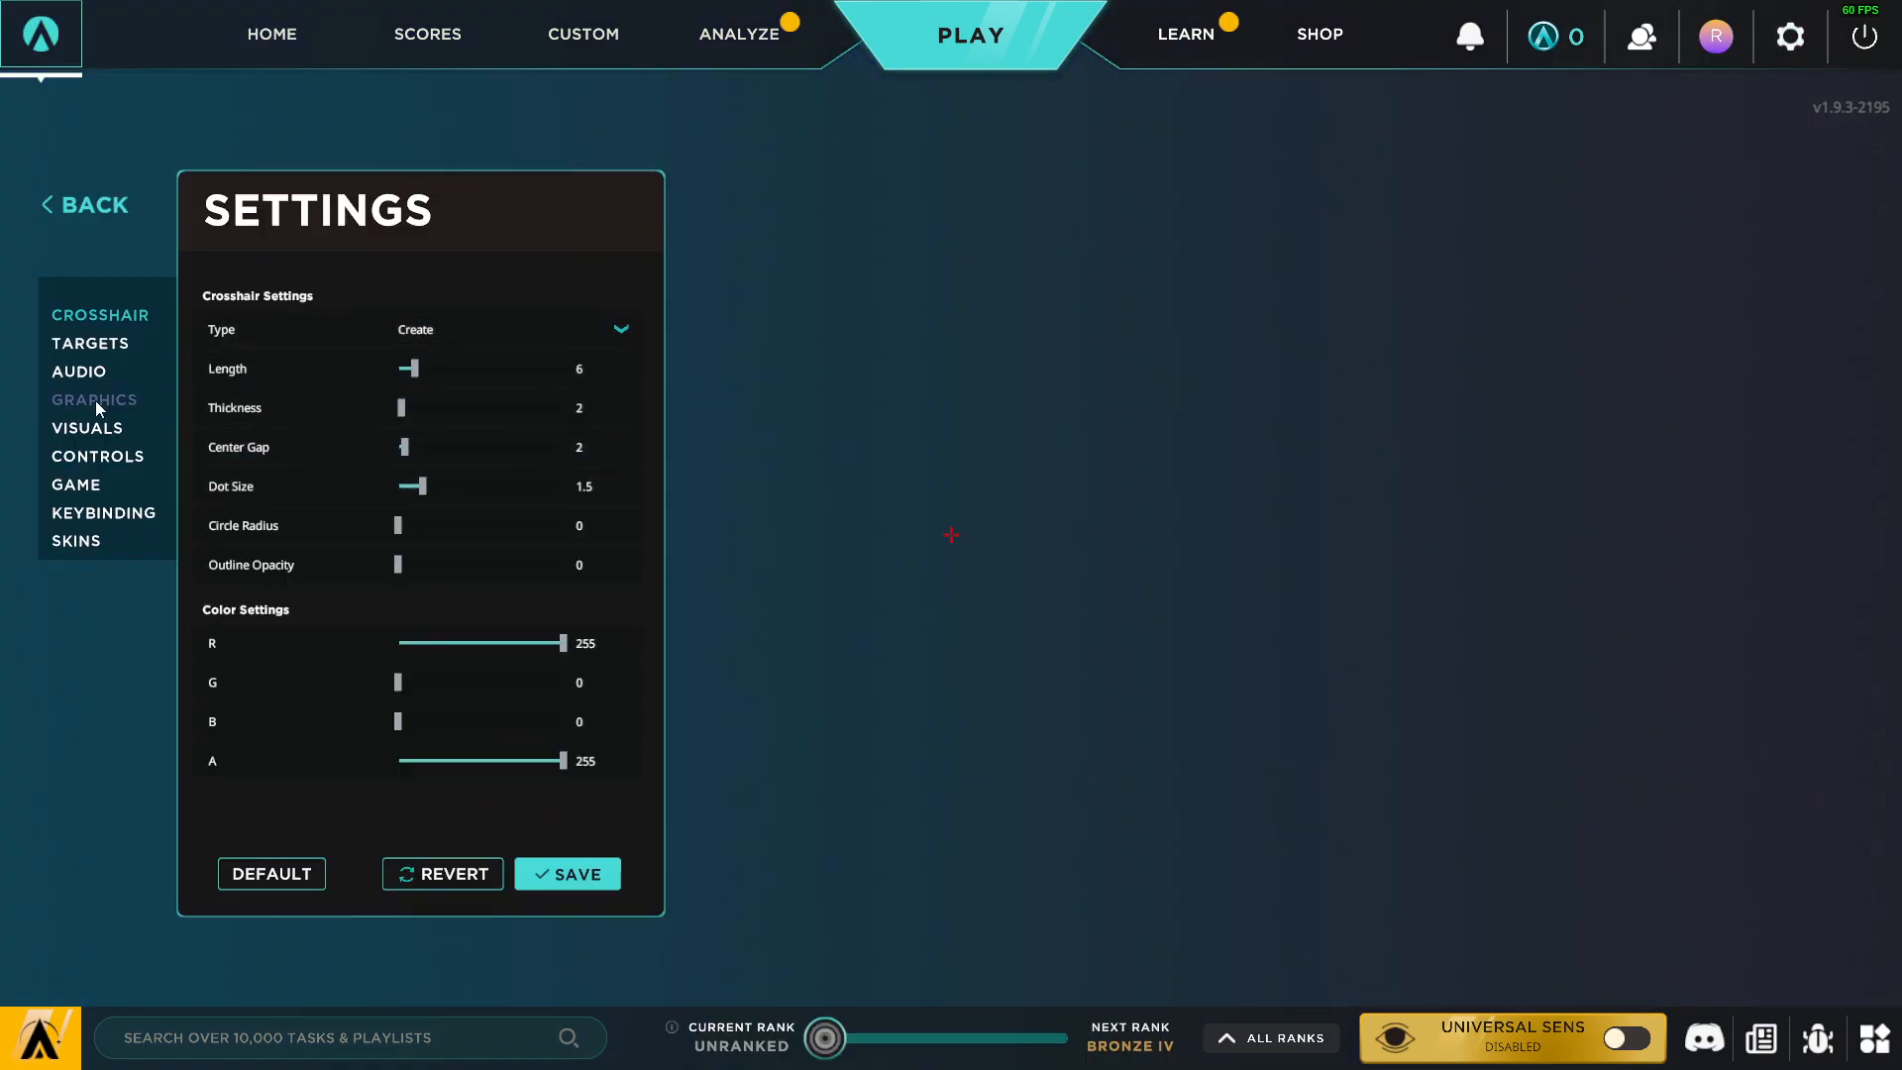
- Switch to Graphics, turn Frame Rate Limiter On and select the Max Frame Rate row
click(93, 401)
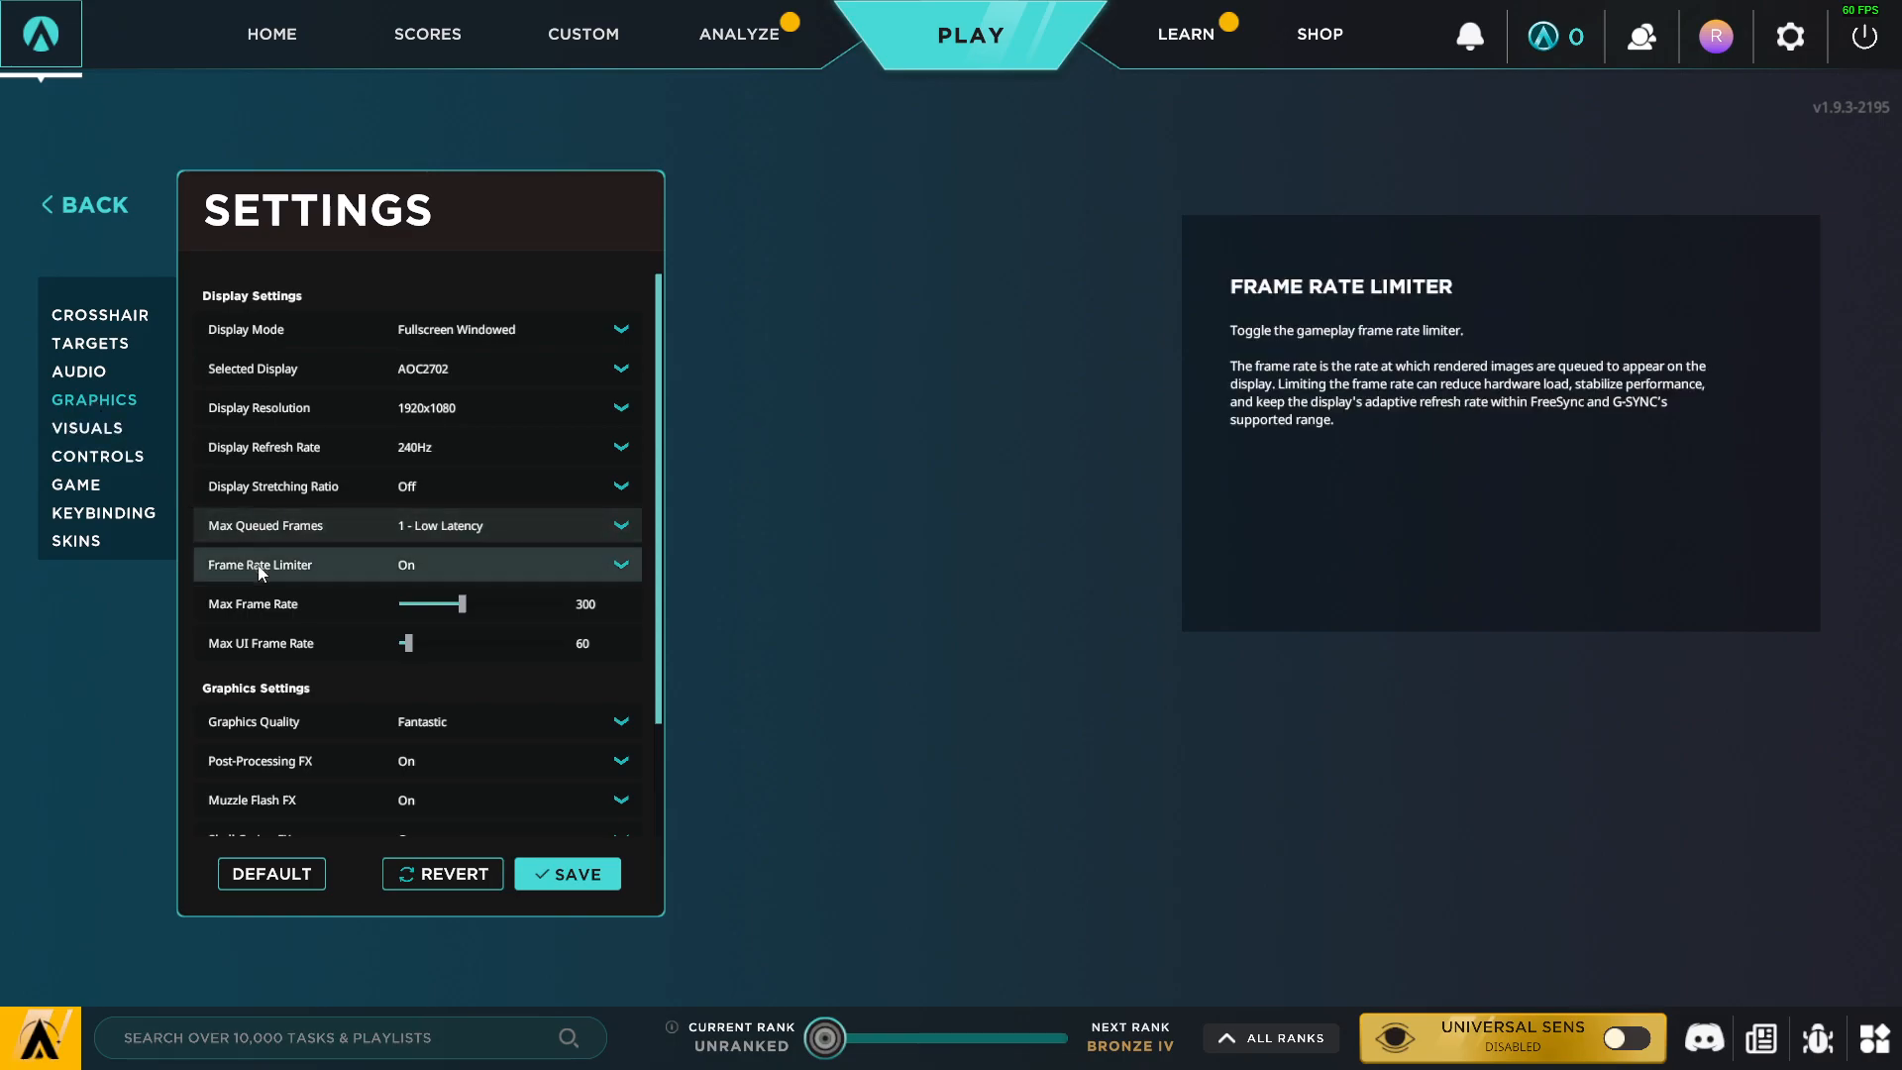
click(618, 565)
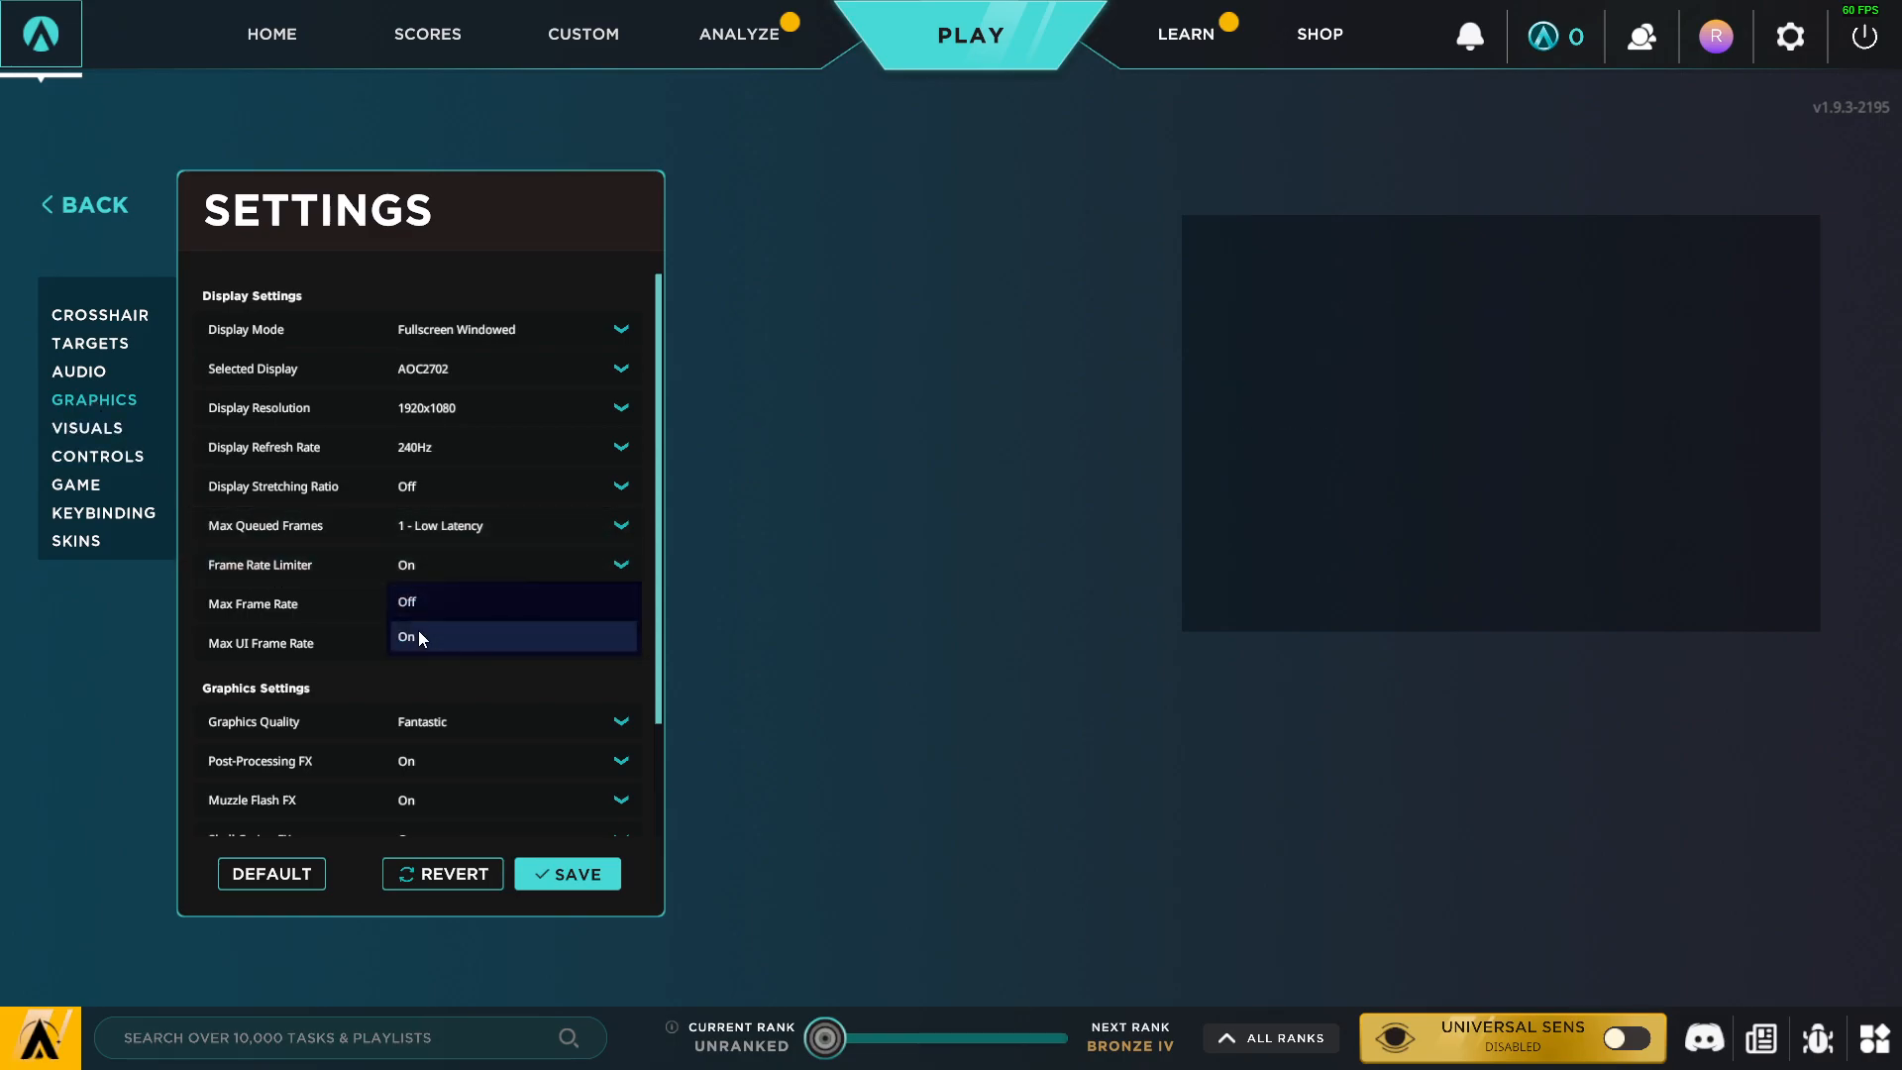
click(409, 636)
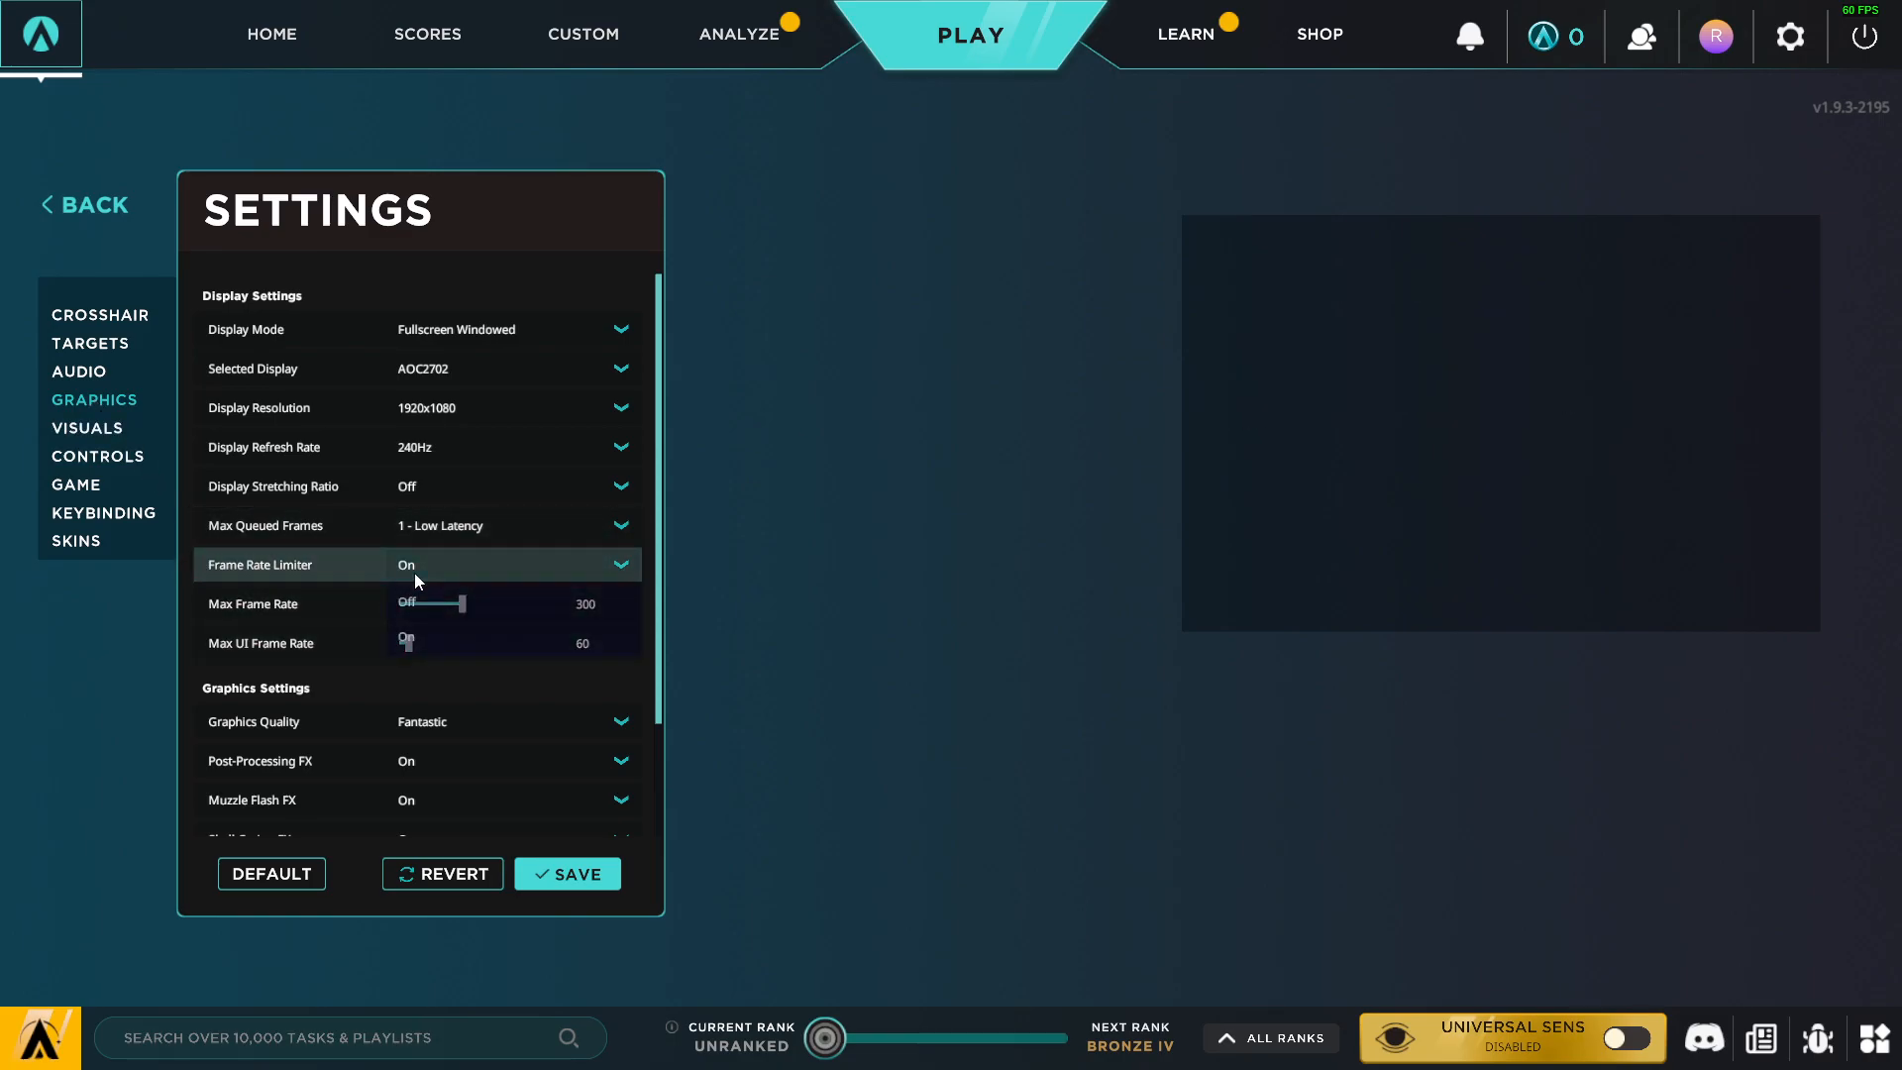
click(509, 565)
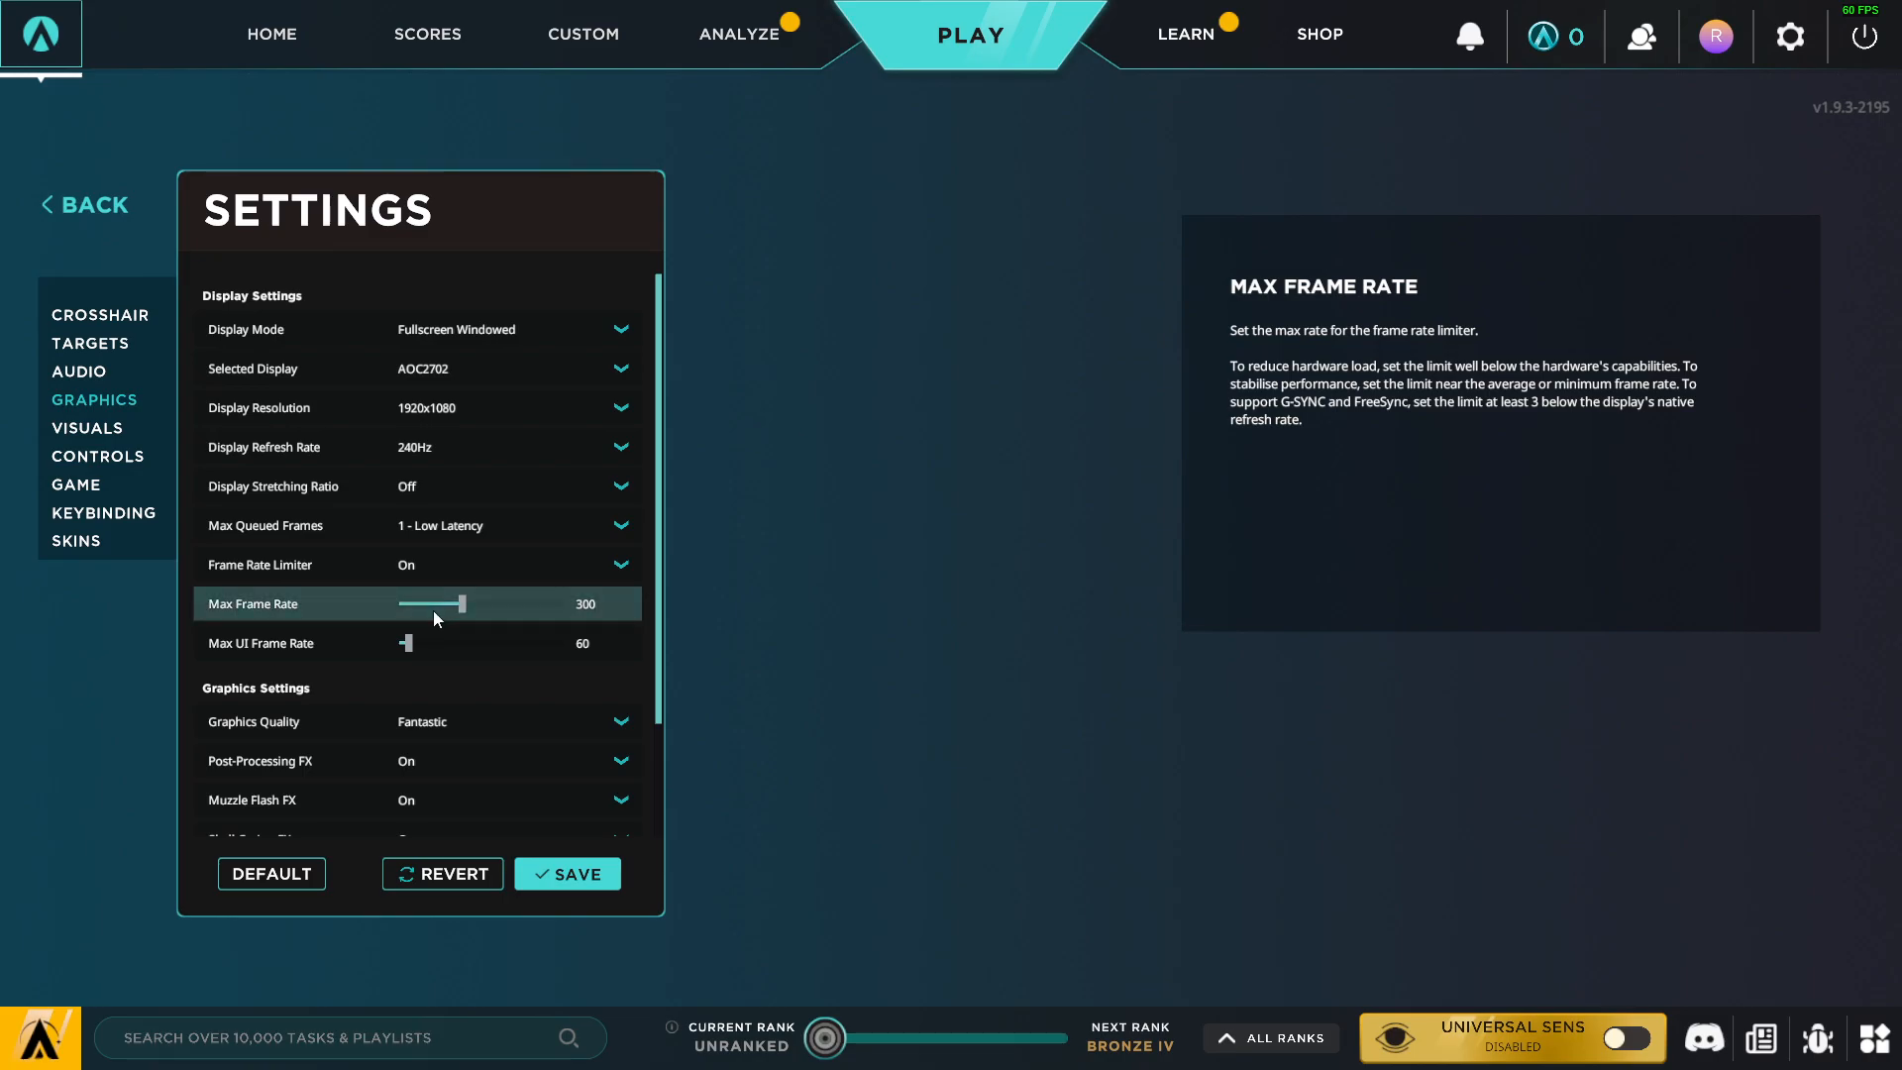
- Try Max Frame Rate at 20 and 1000, settle on 300, then exit to the desktop
drag(463, 604, 399, 604)
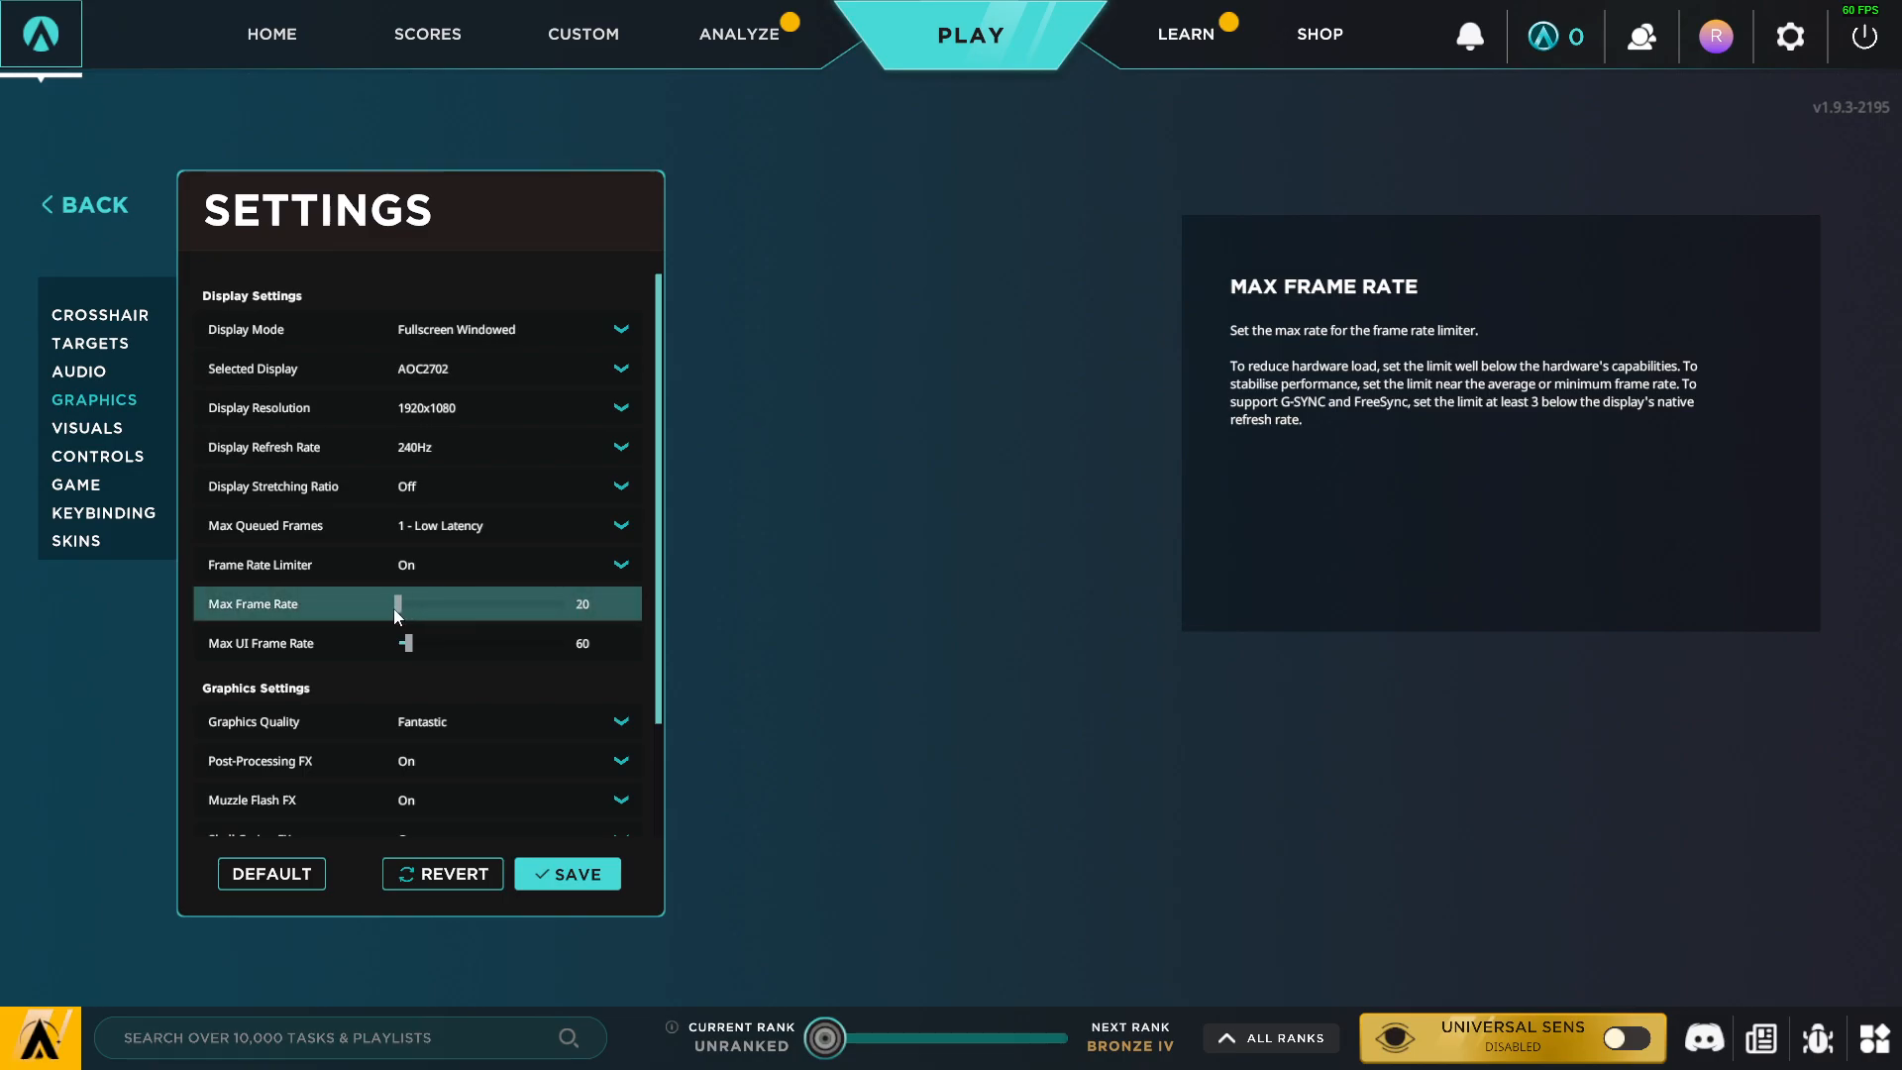
drag(400, 602, 561, 603)
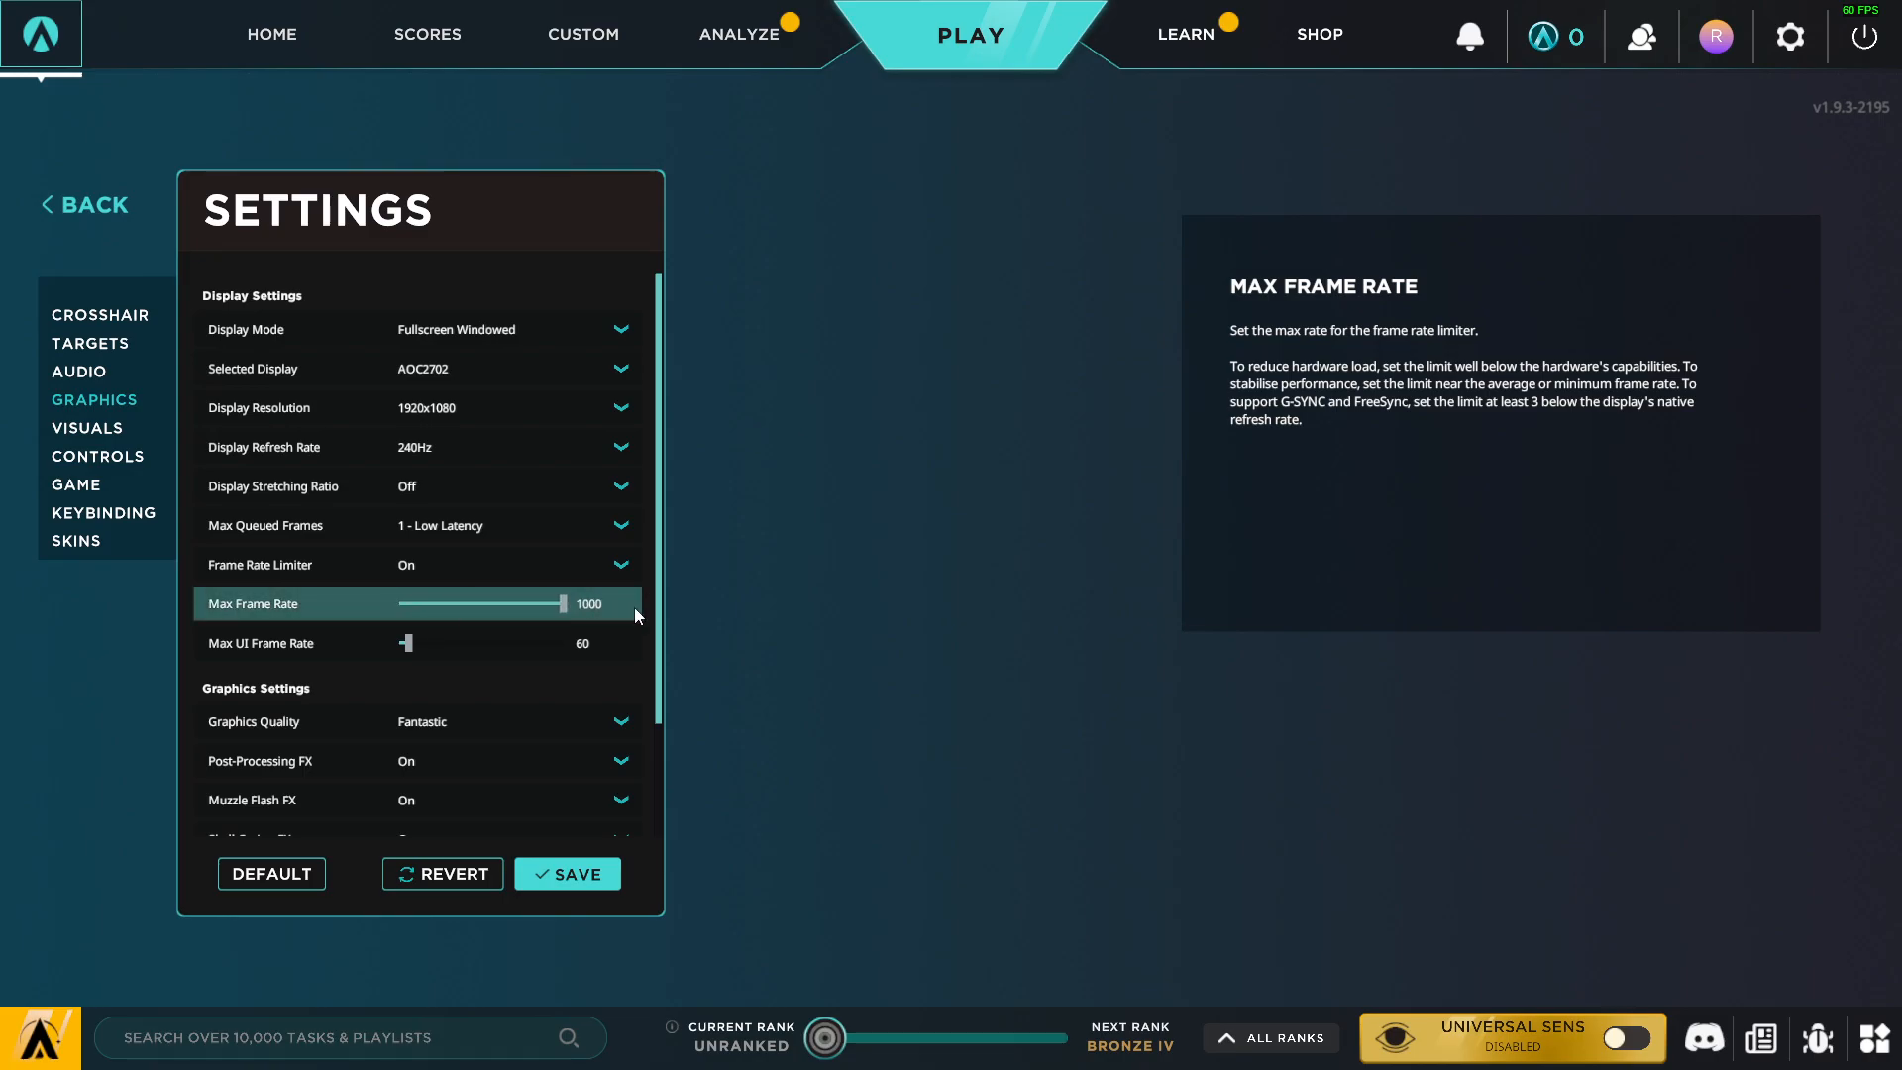
drag(561, 604, 457, 604)
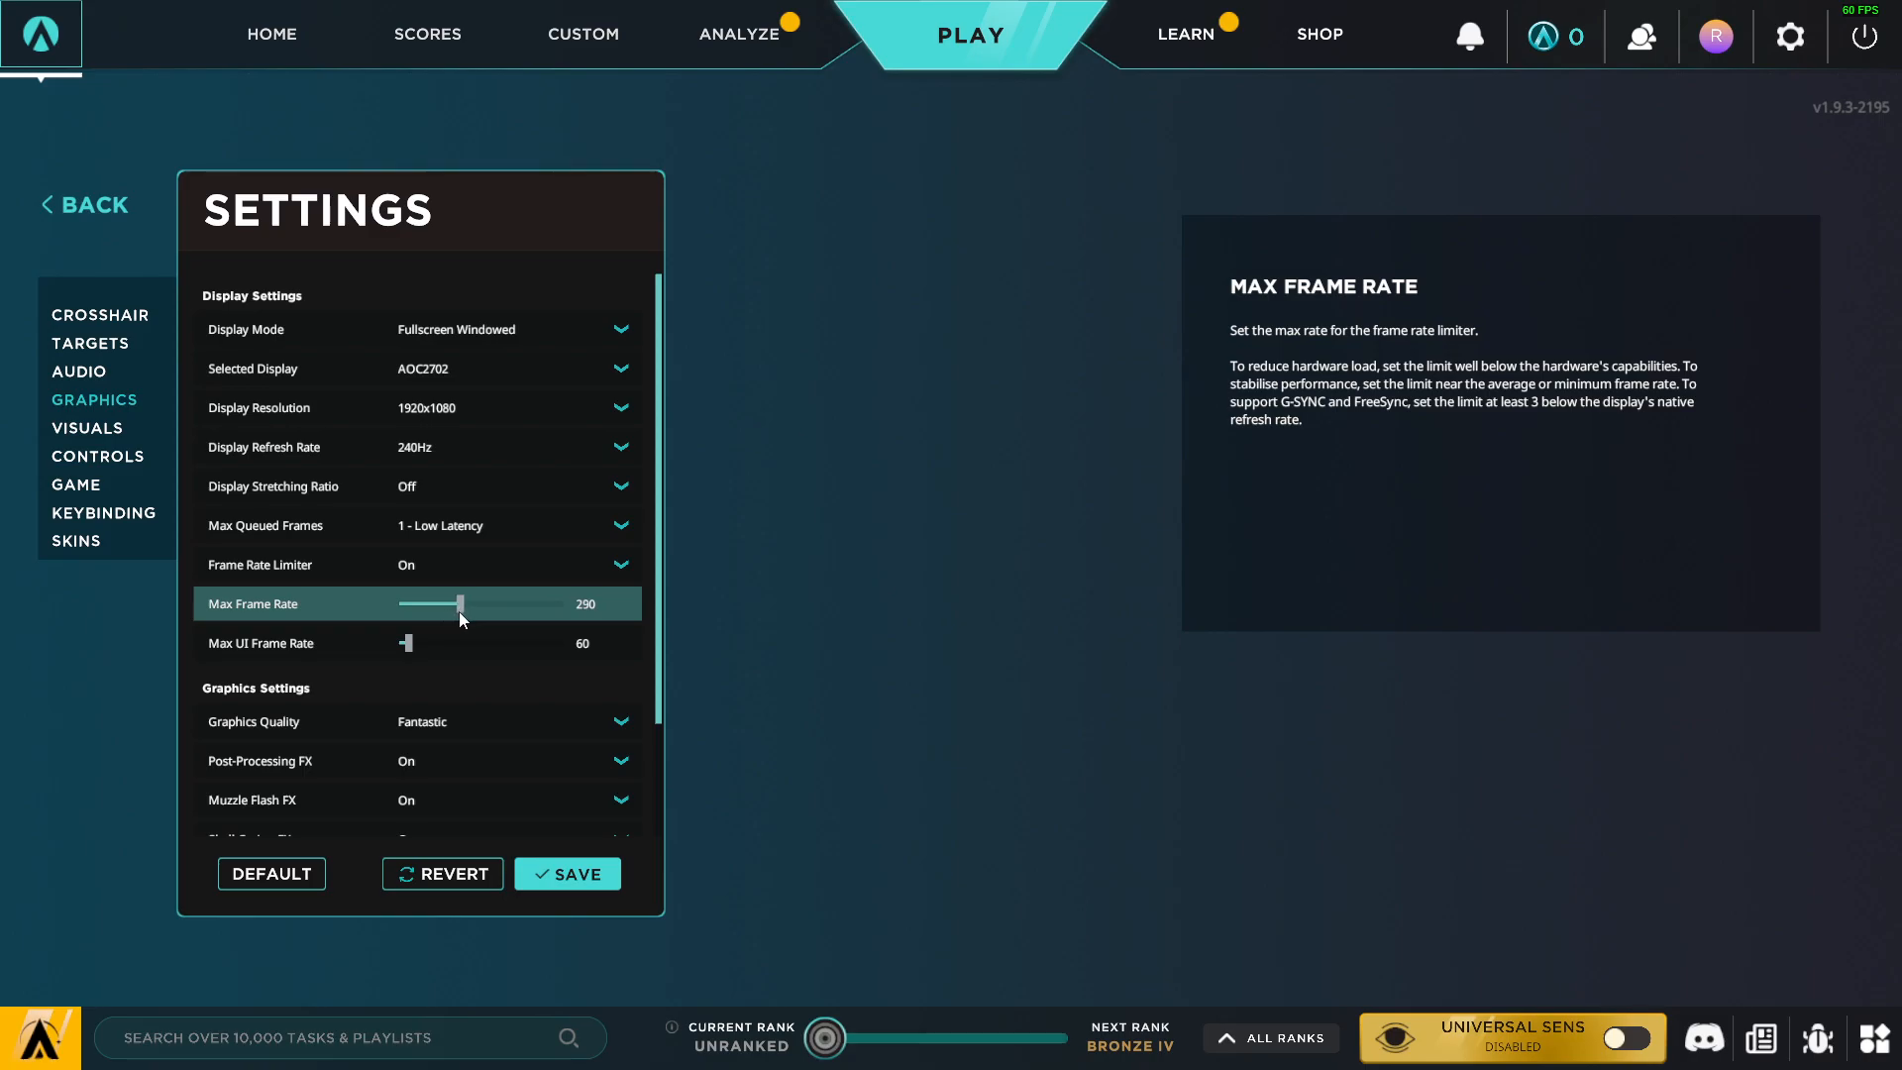
drag(458, 602, 465, 603)
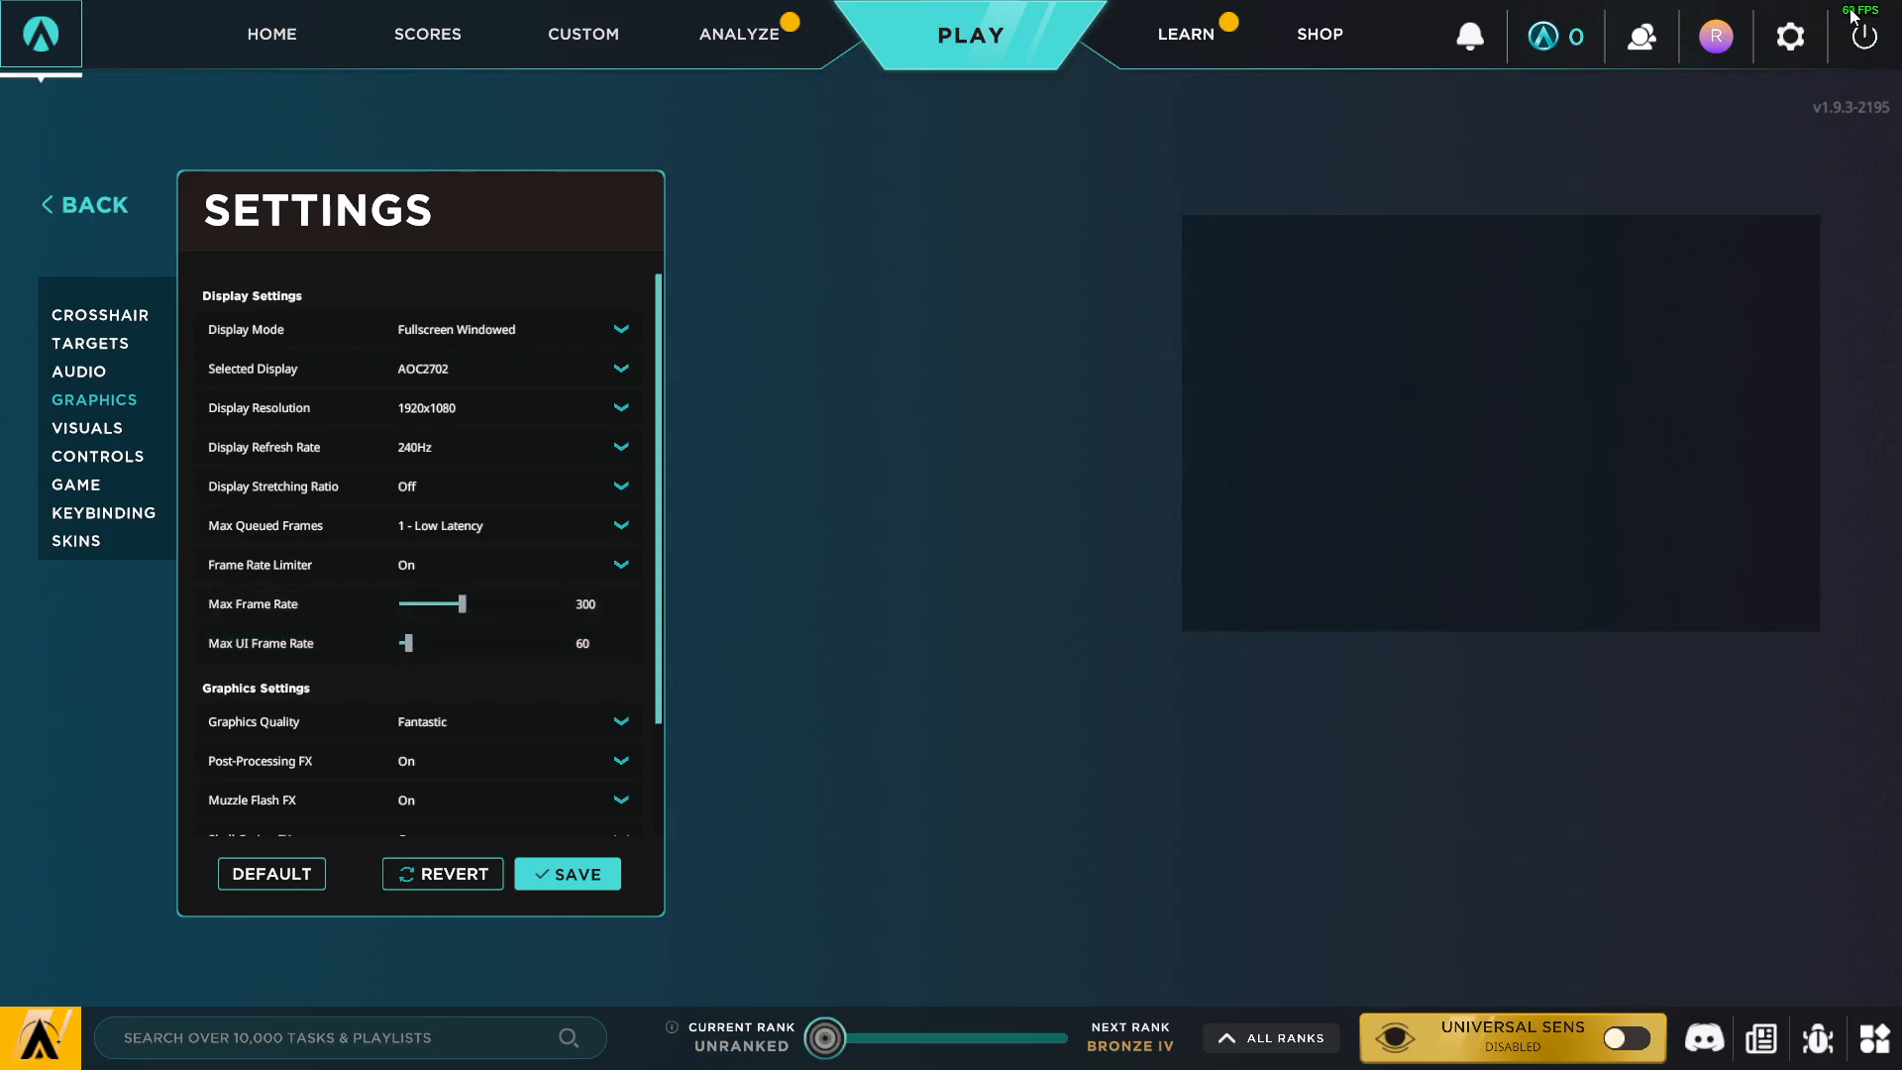
mouse_move(424, 603)
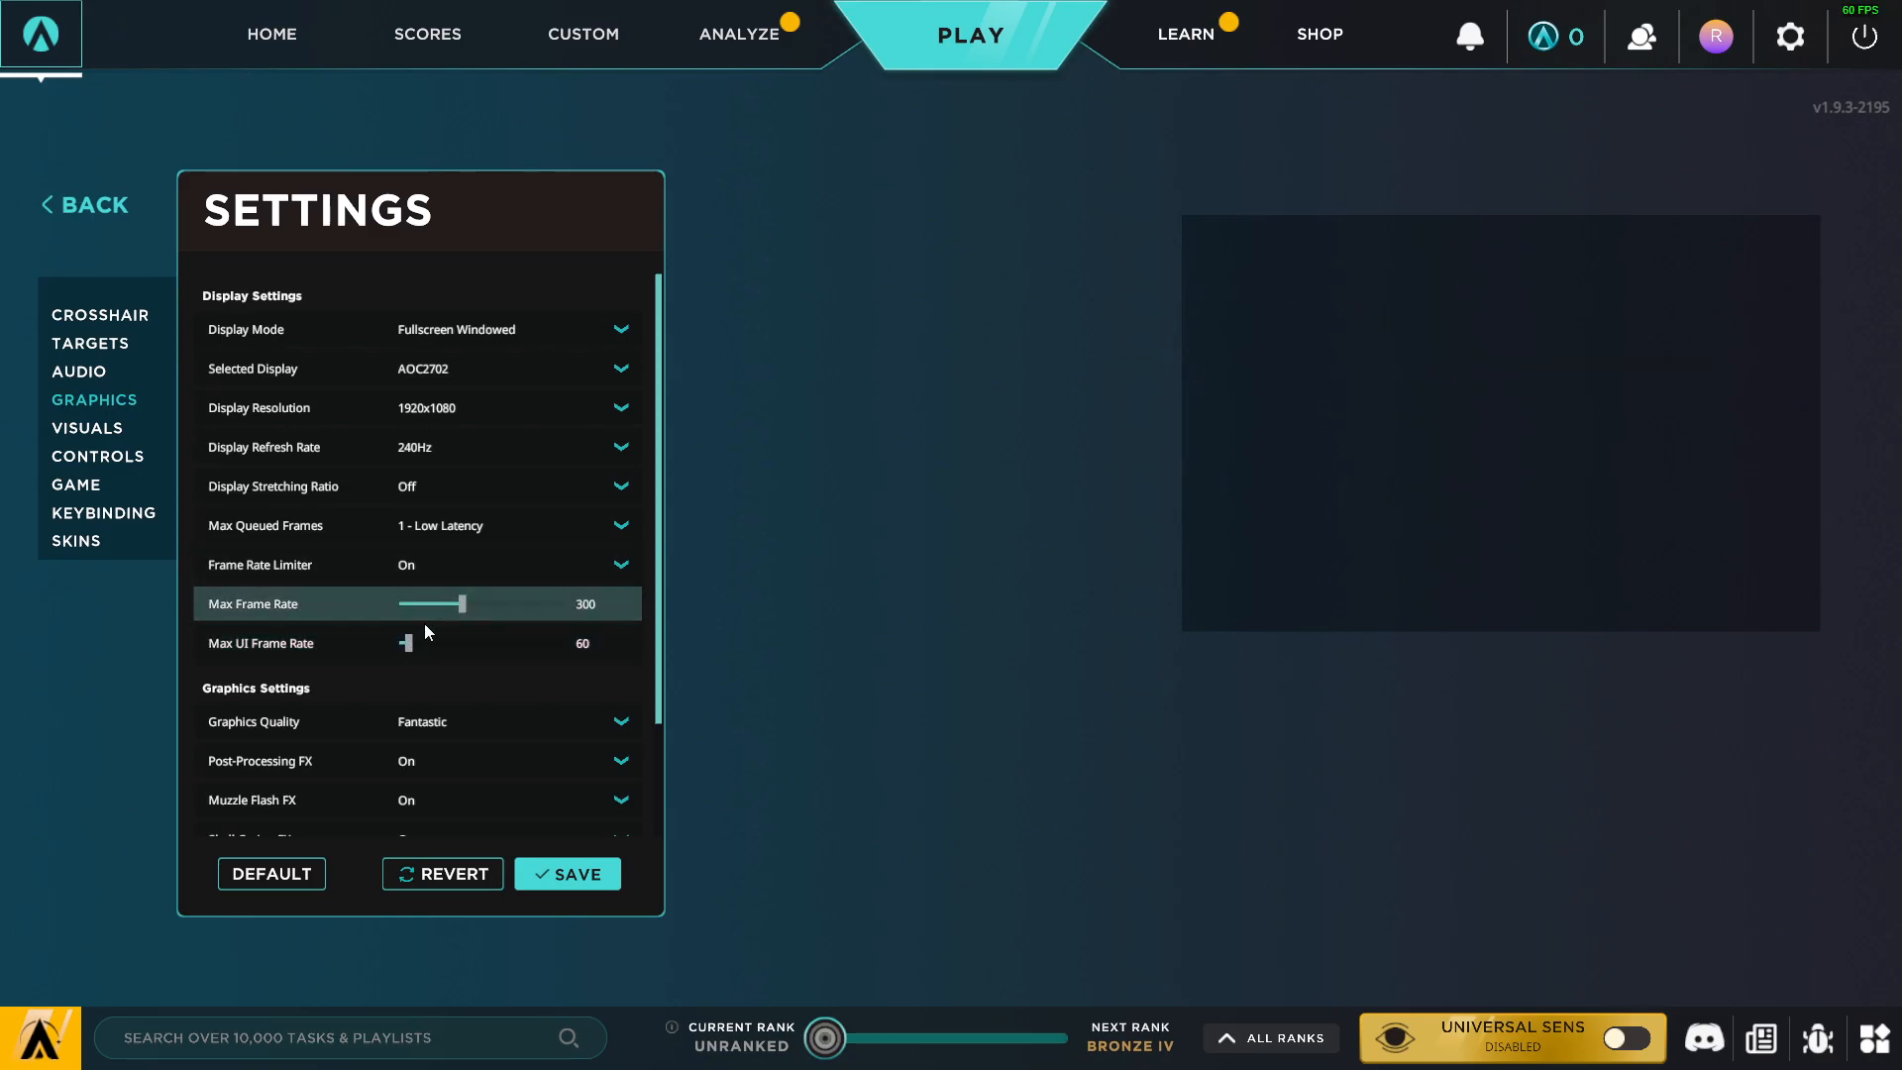
drag(406, 642, 420, 642)
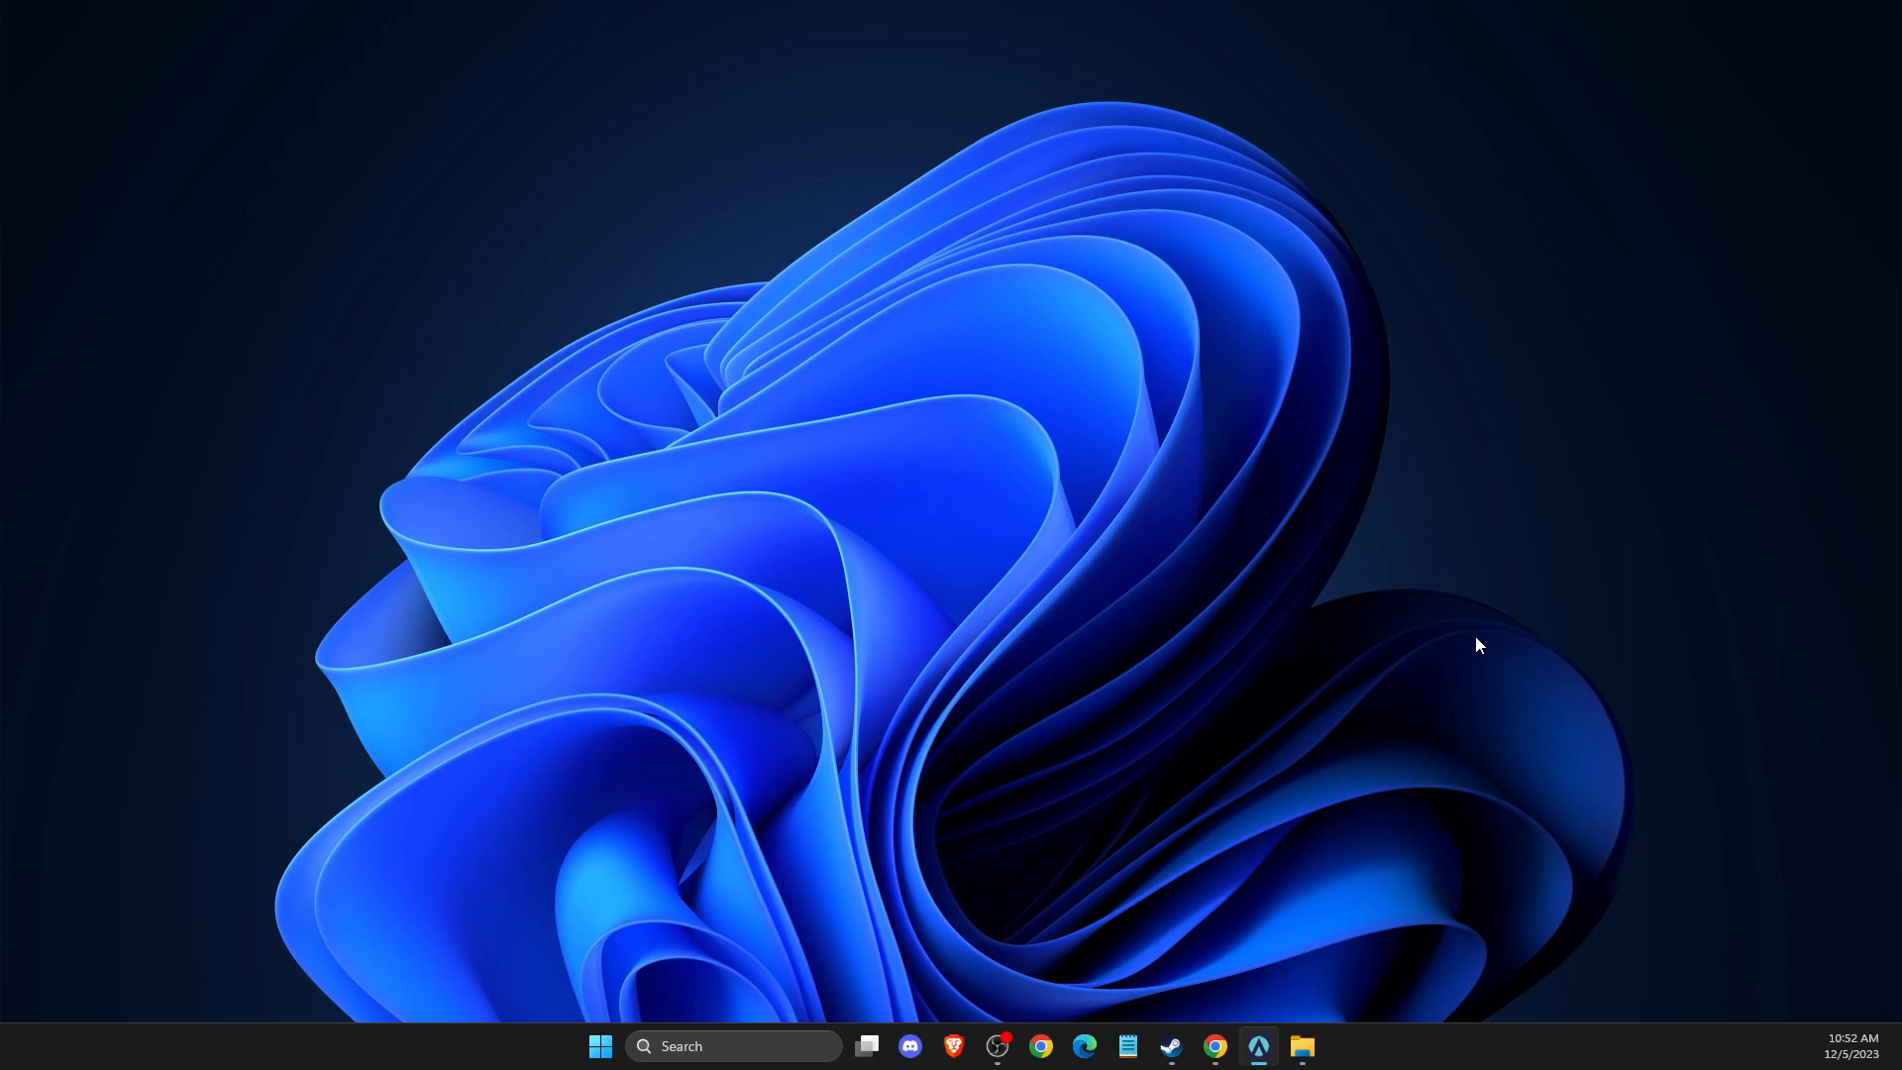
mouse_move(1488, 624)
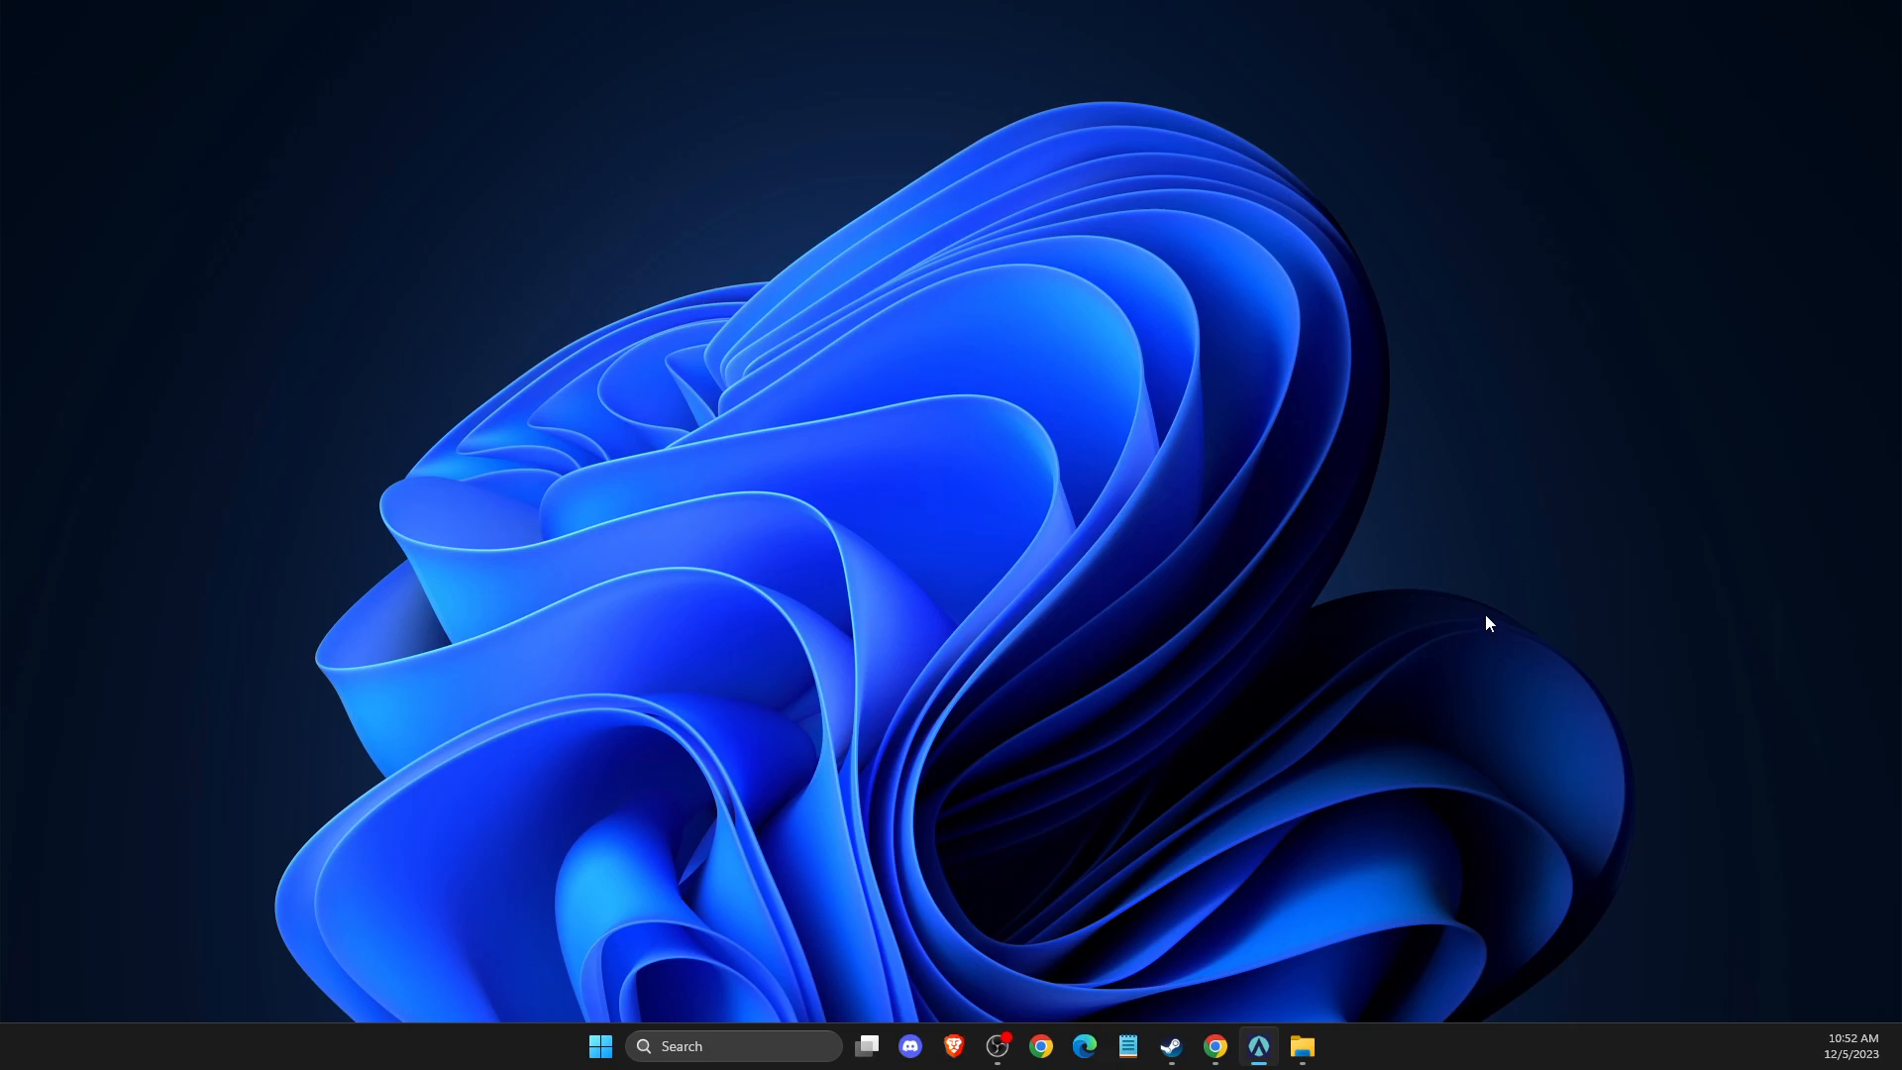